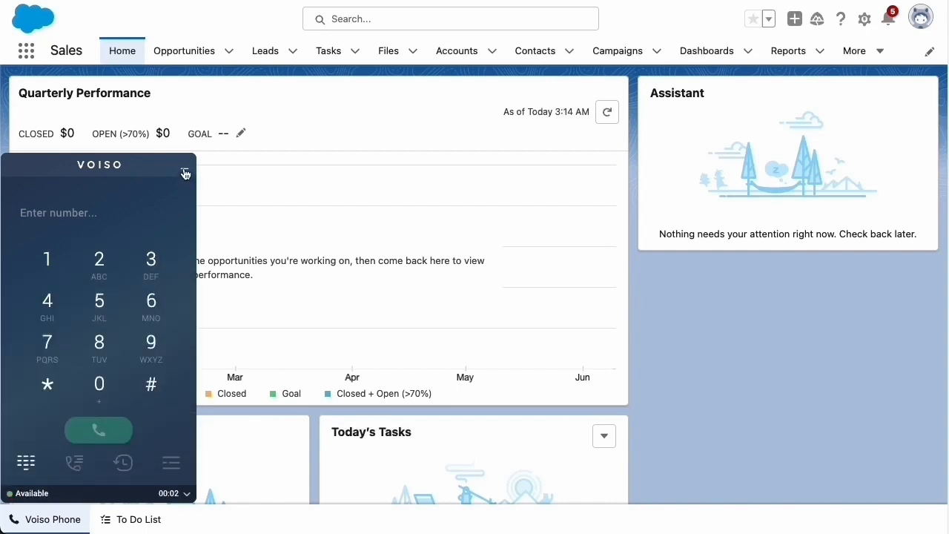
Accept the ringing inbound call in the Voiso Phone panel
{"action": "left_click", "coordinate": [185, 172]}
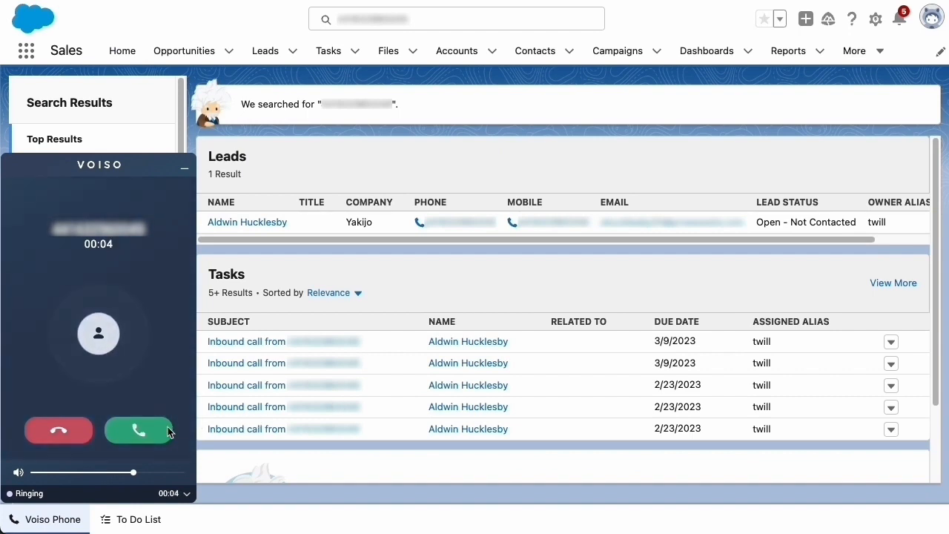
{"action": "mouse_move", "coordinate": [137, 430]}
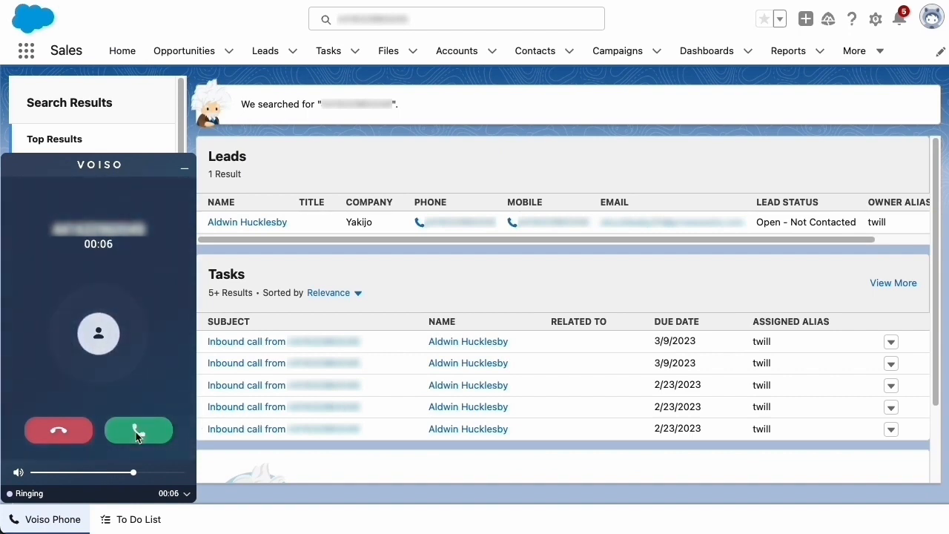
{"action": "left_click", "coordinate": [138, 430]}
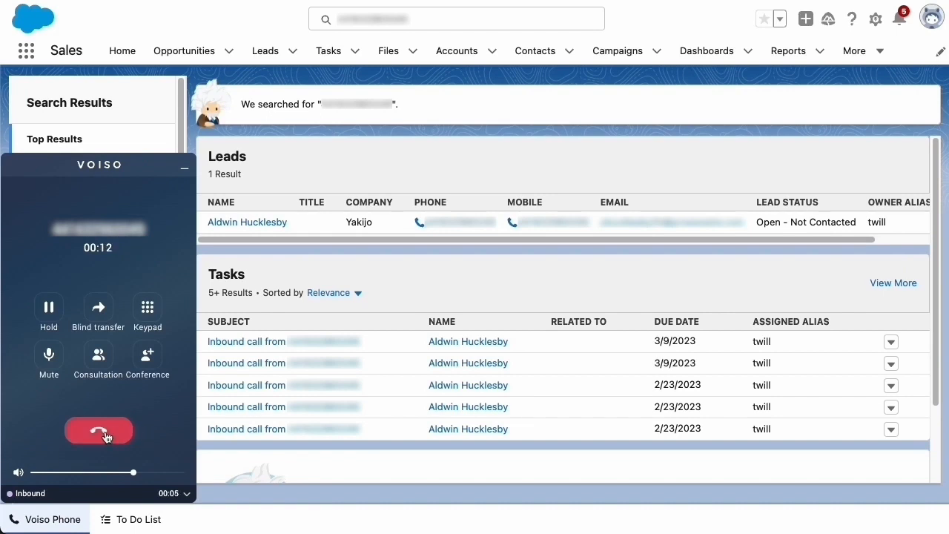
{"action": "left_click", "coordinate": [99, 430]}
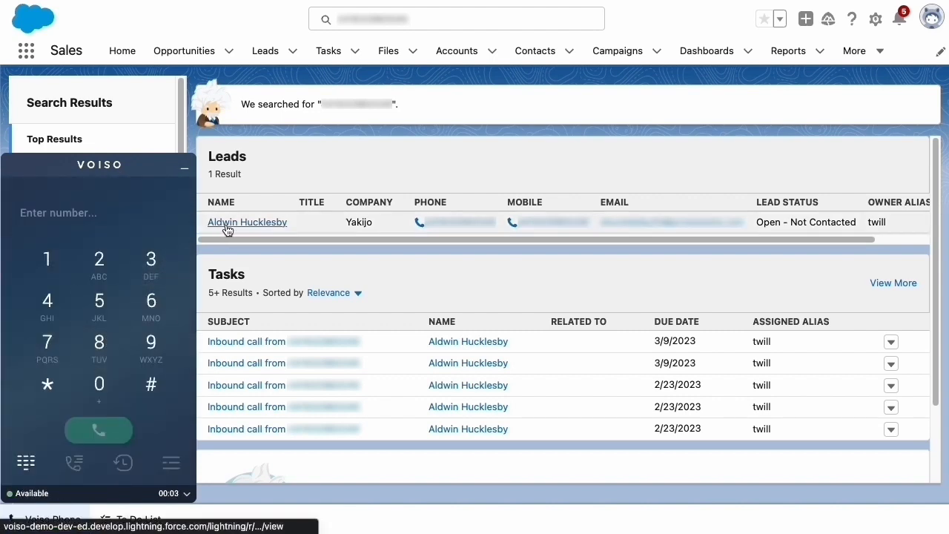
{"action": "left_click", "coordinate": [247, 222]}
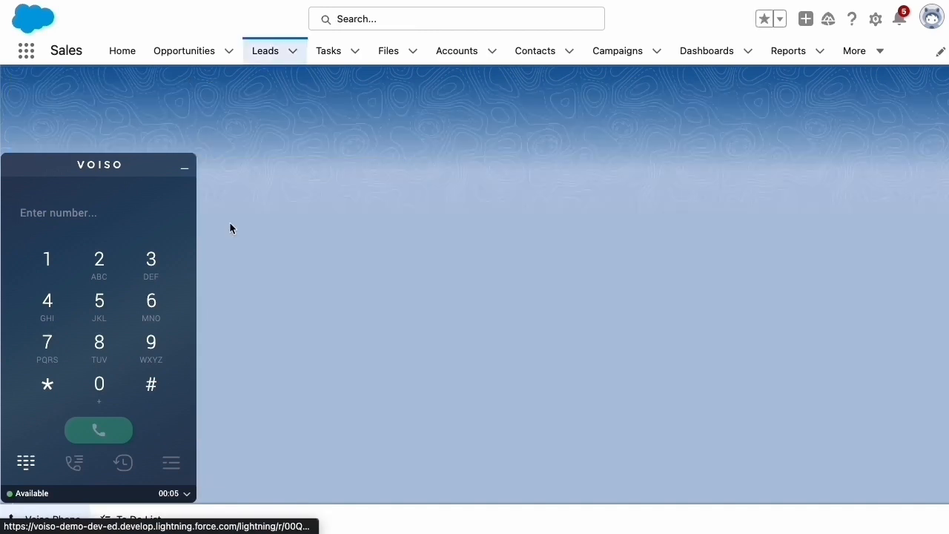